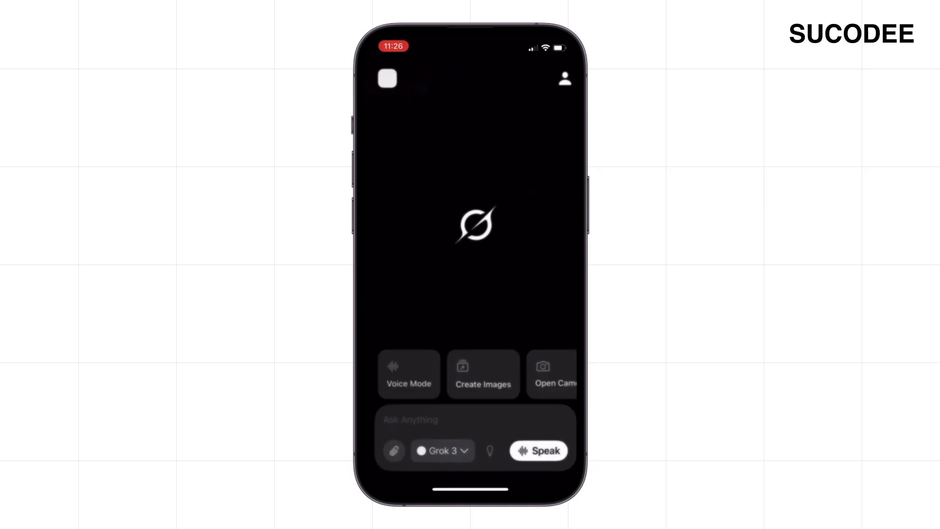
Step: Play the demo and slide the chat app's side menu open from the top-left menu icon
left_click(474, 419)
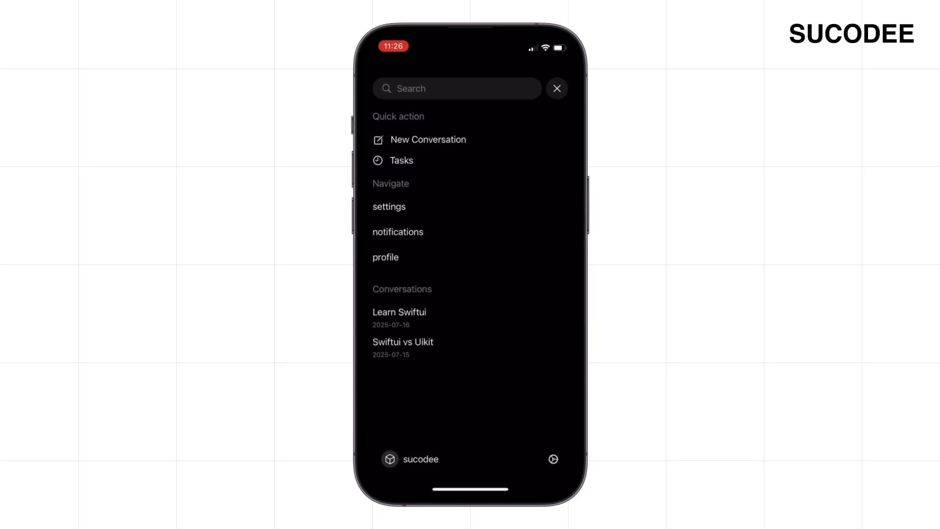
left_click(556, 88)
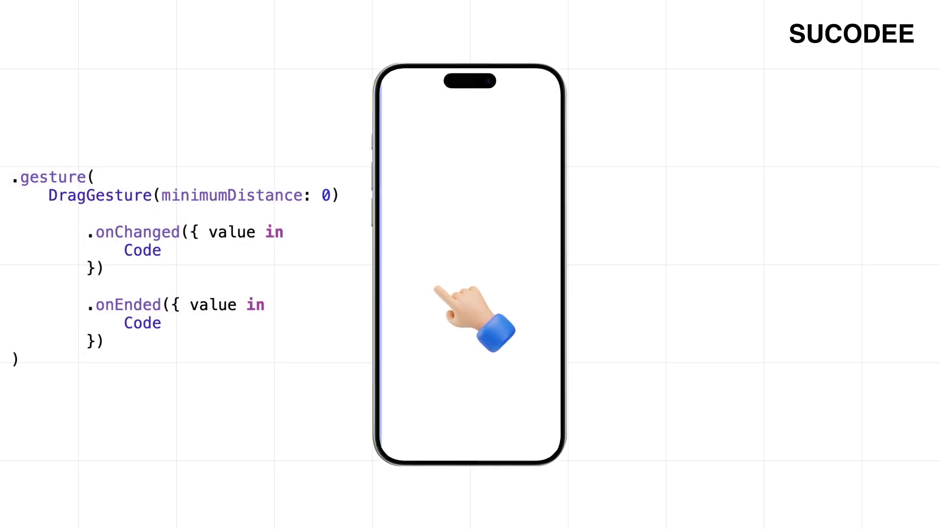
left_click_drag(474, 324, 426, 206)
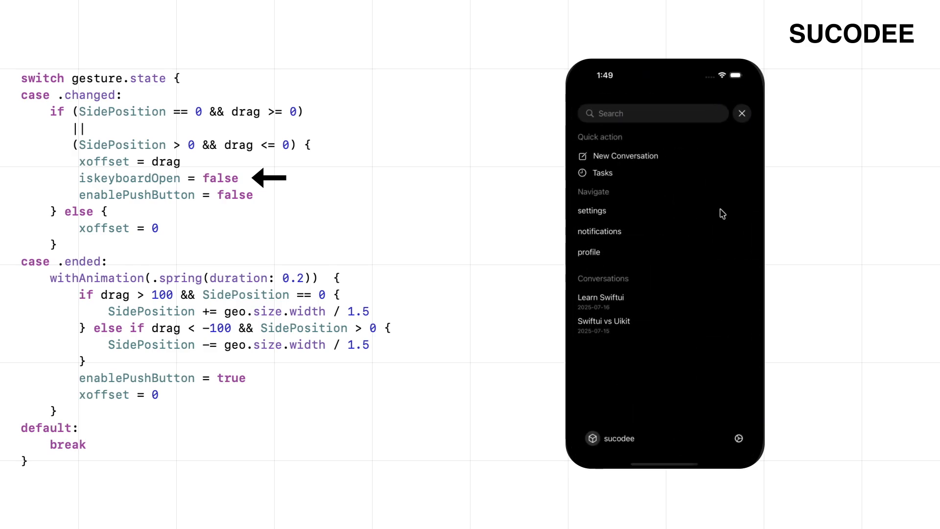
Step: Advance to the gesture.state slide highlighting isKeyboardOpen = false beside the open side menu
left_click(742, 114)
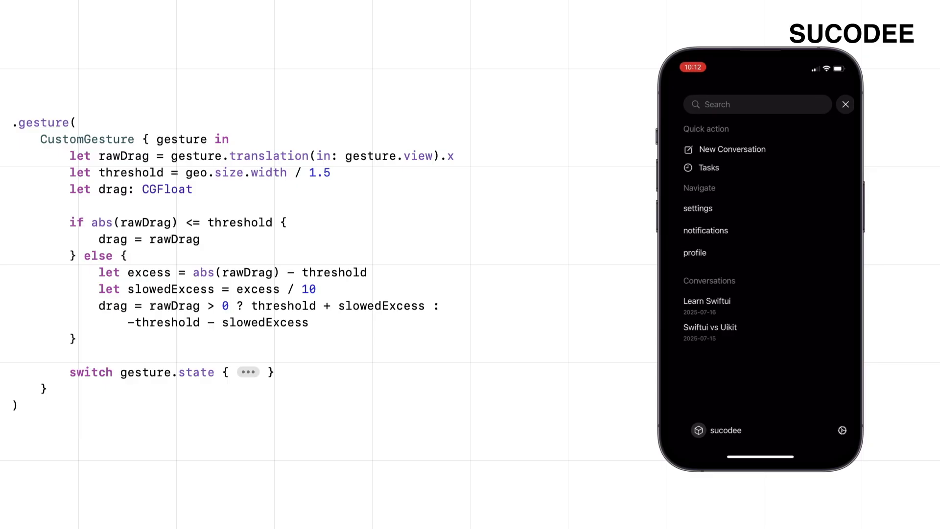
Step: Hide the phone mockup, leaving only the CustomGesture rawDrag/threshold resistance code
left_click(845, 103)
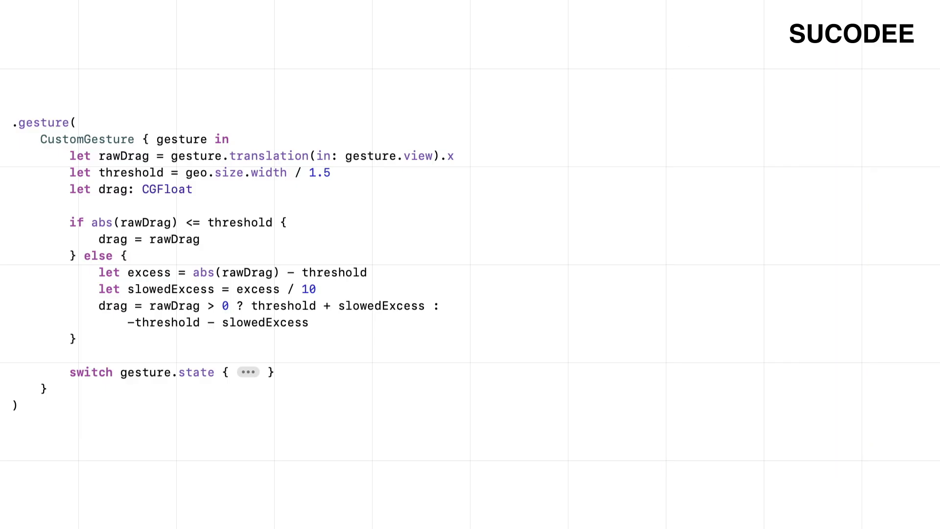